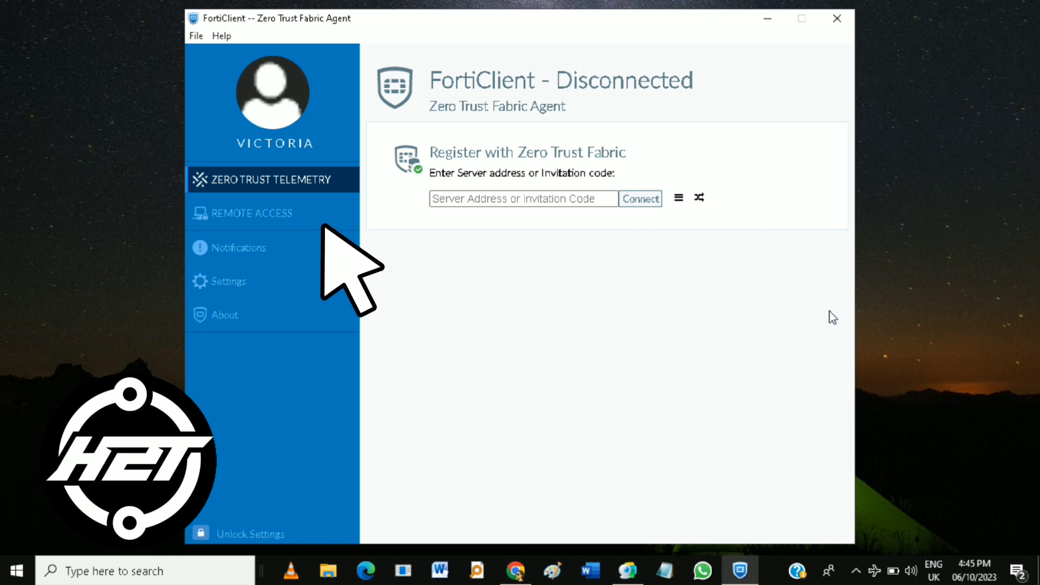
Step: Switch FortiClient to the Remote Access section showing the unlicensed VPN notice
click(251, 214)
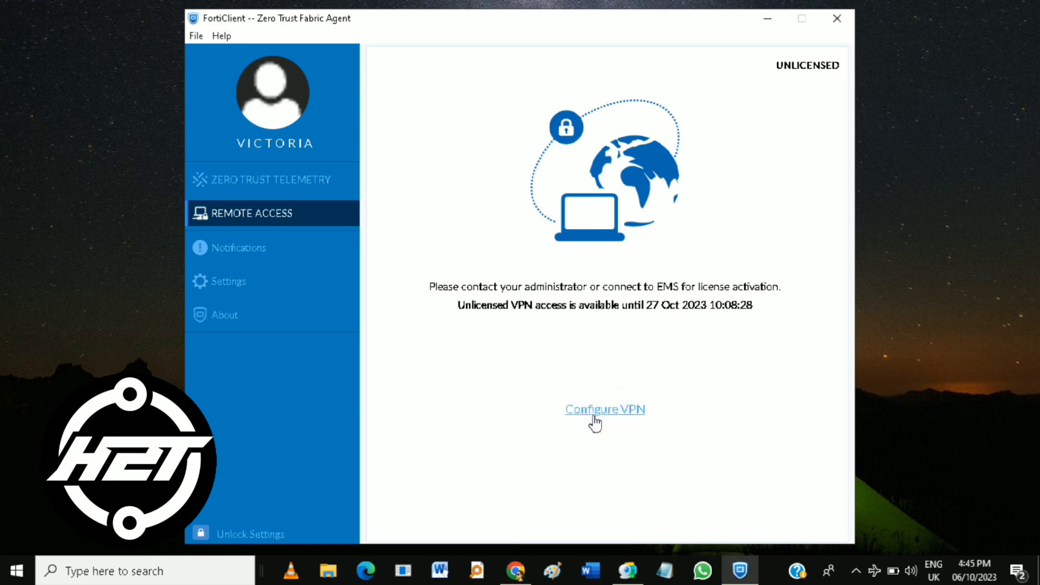
Step: Bring up a blank New VPN Connection form with SSL-VPN as the type
click(604, 408)
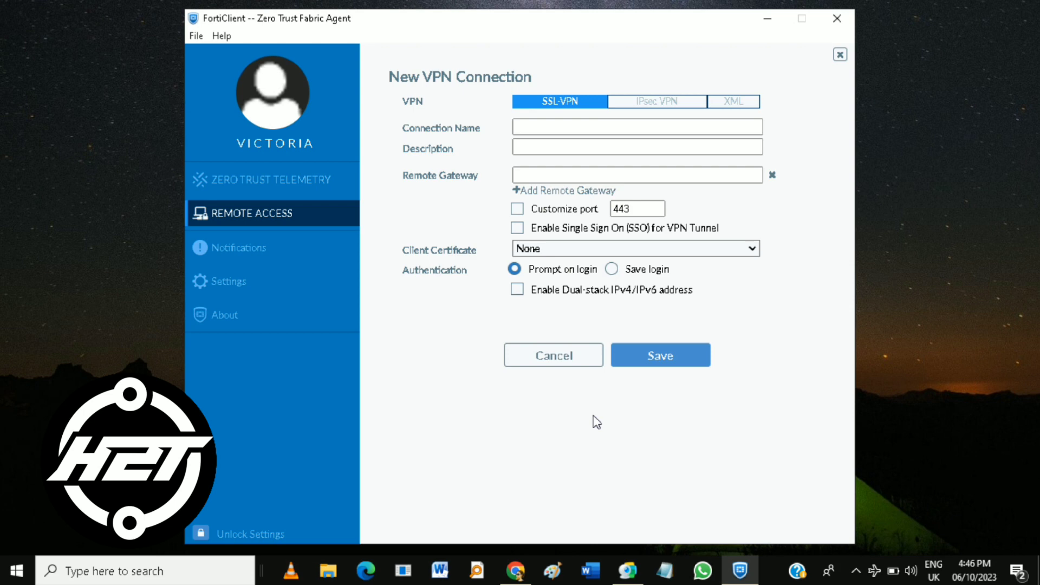
mouse_move(596, 416)
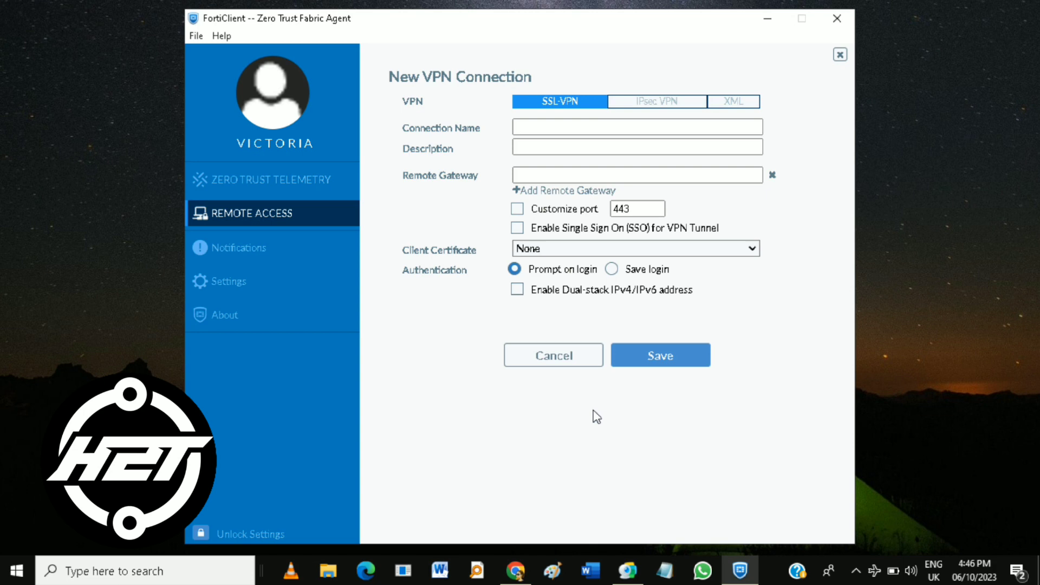
mouse_move(612, 404)
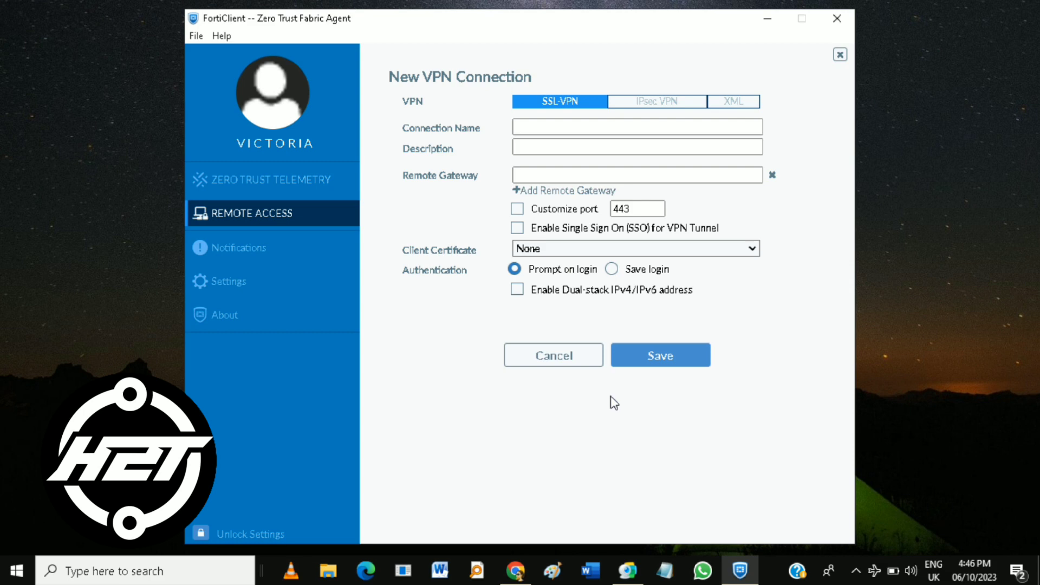
mouse_move(617, 406)
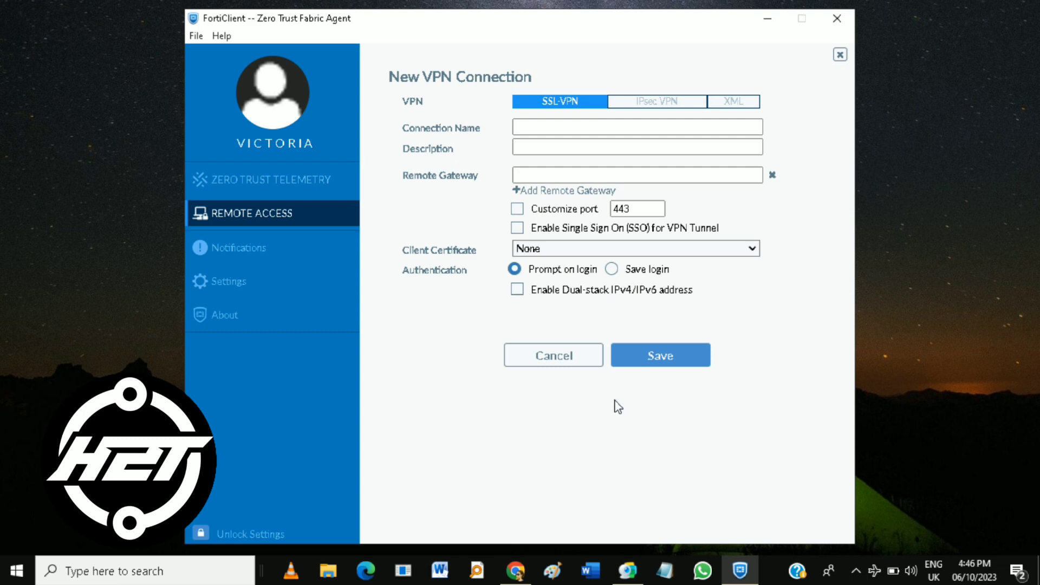